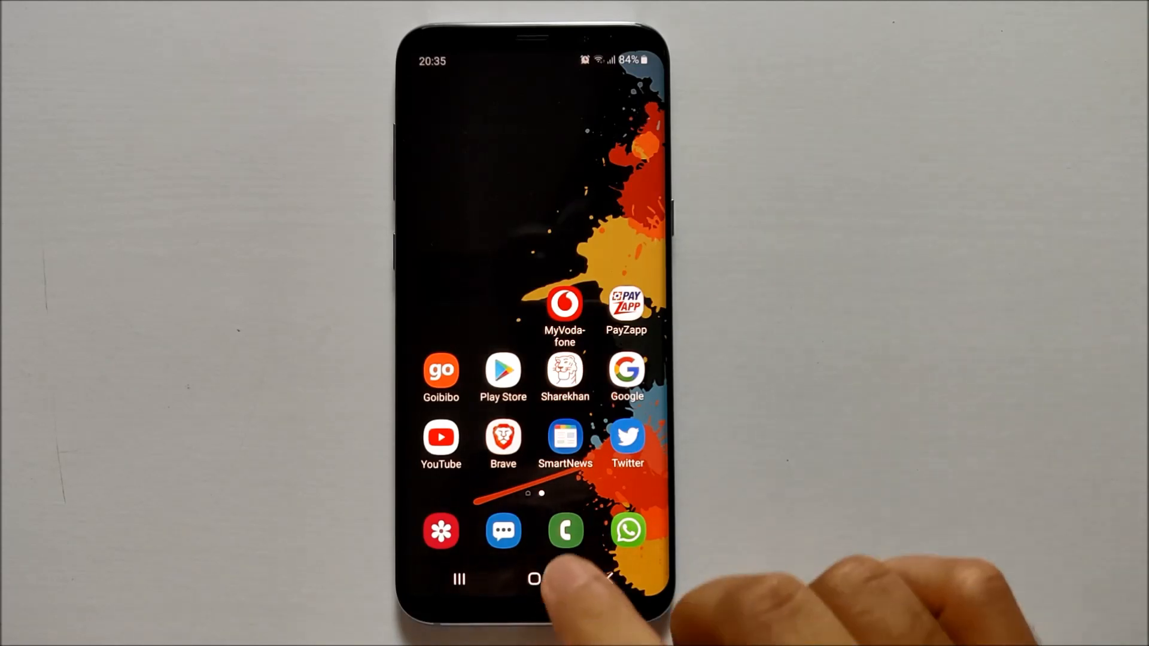
Step: Show the Samsung Phone app's Call settings, then return to the home screen
left_click(565, 530)
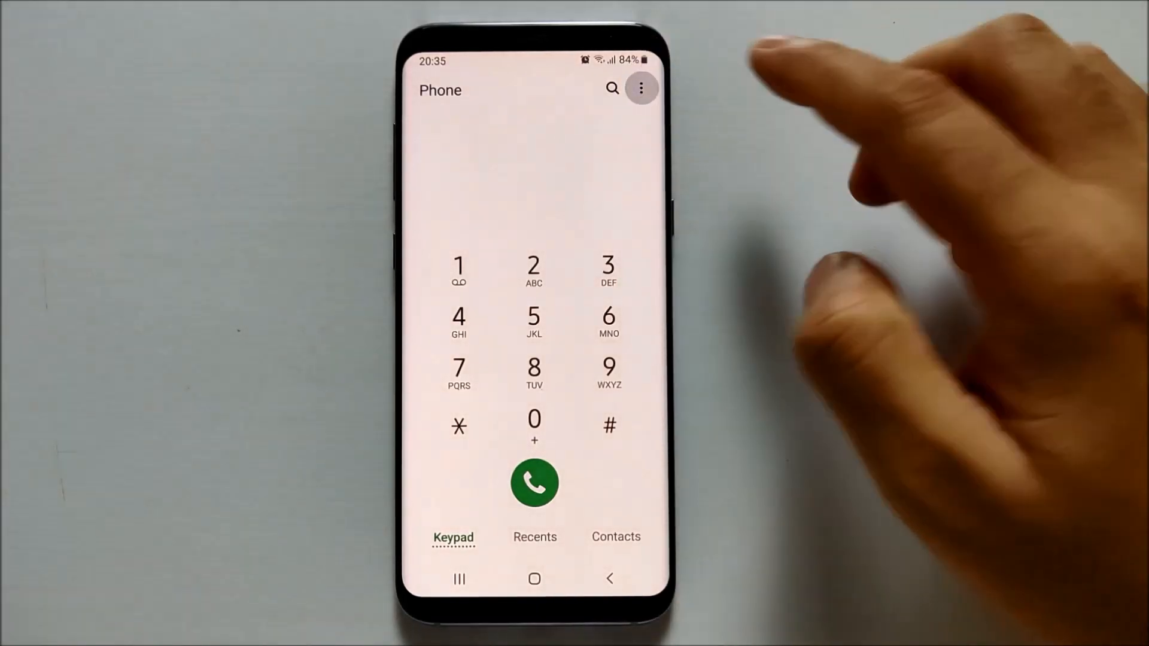
left_click(641, 88)
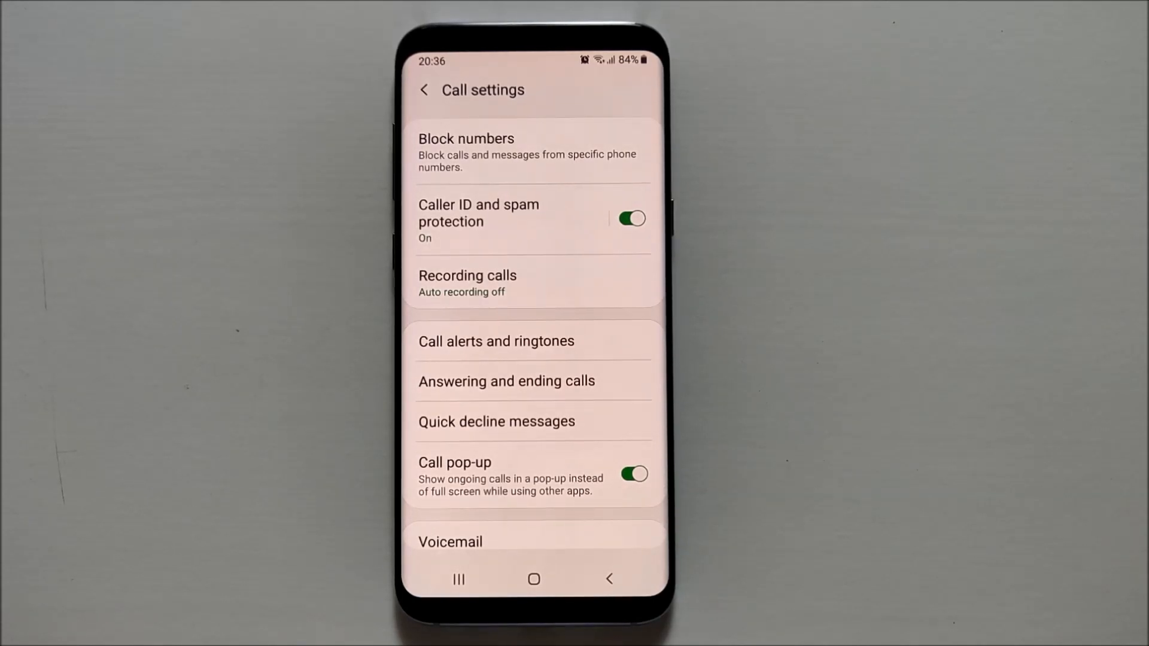
left_click(534, 580)
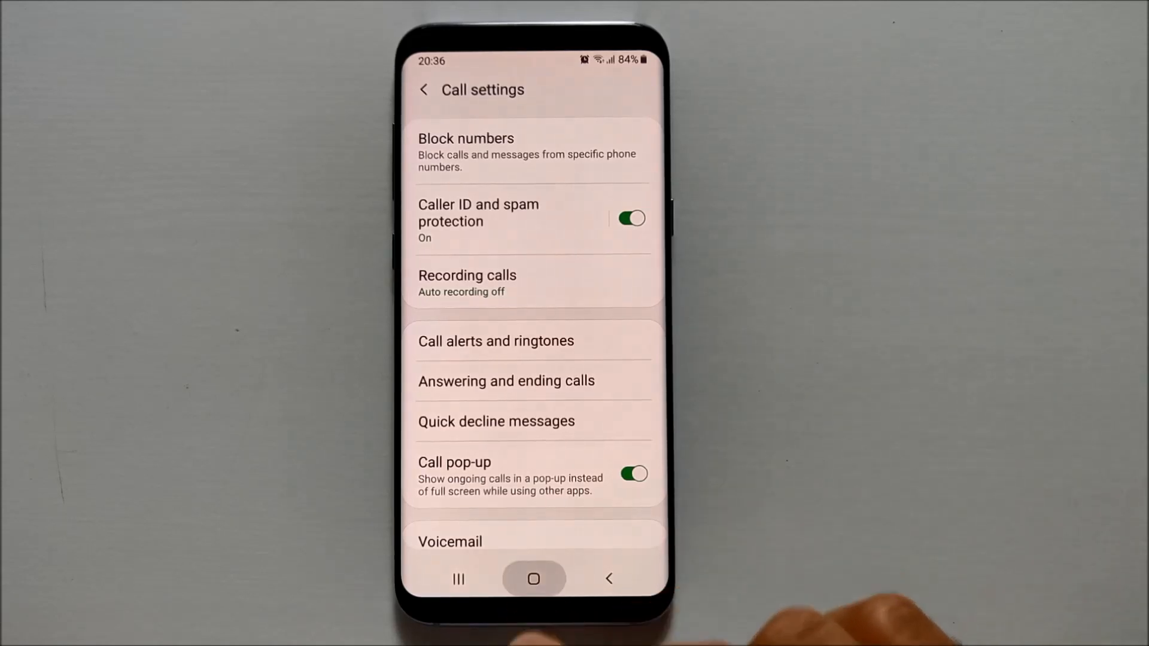
Step: Browse the XDA patched Google Phone thread in Brave and show its Downloads list
left_click(534, 579)
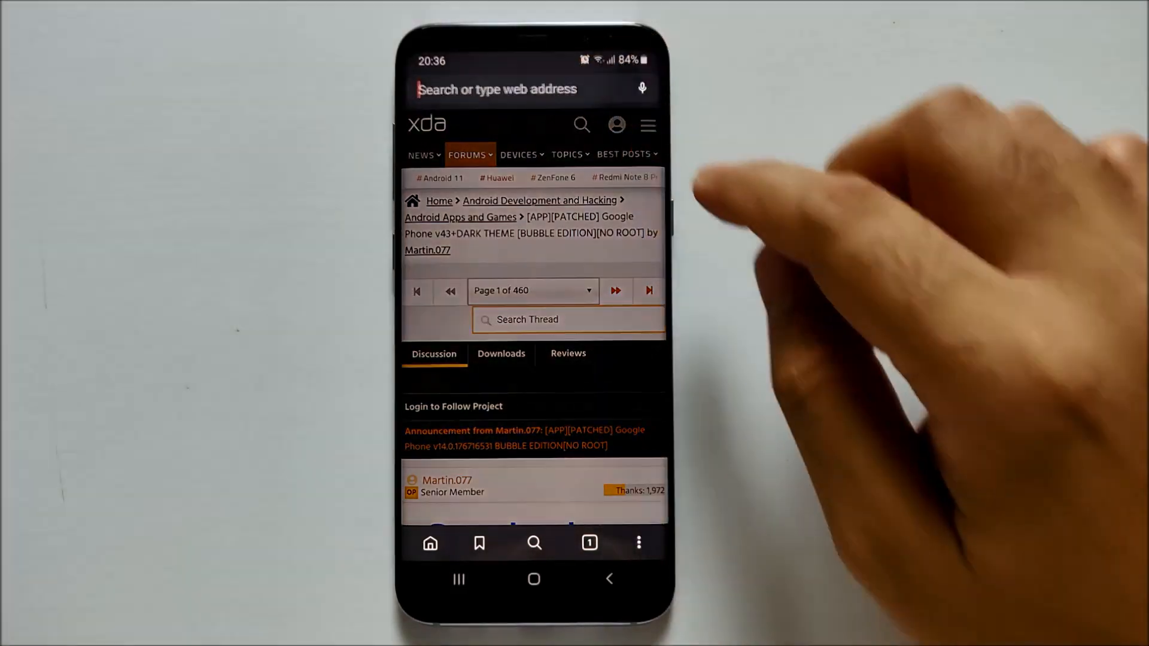
left_click(513, 90)
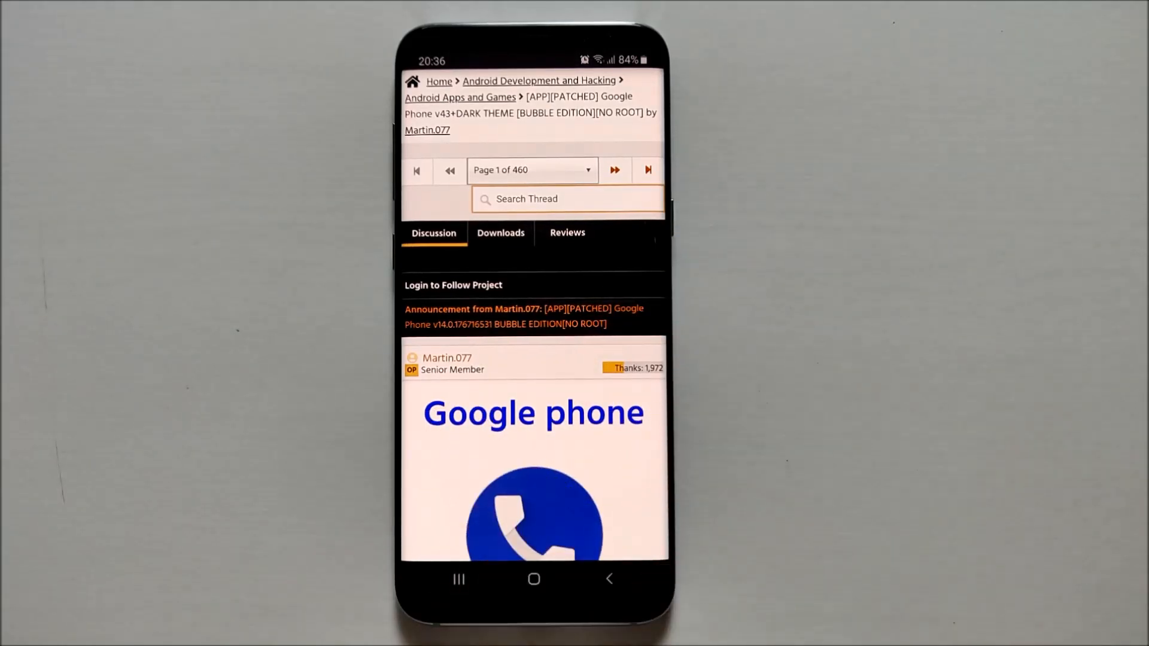
scroll("up", 3)
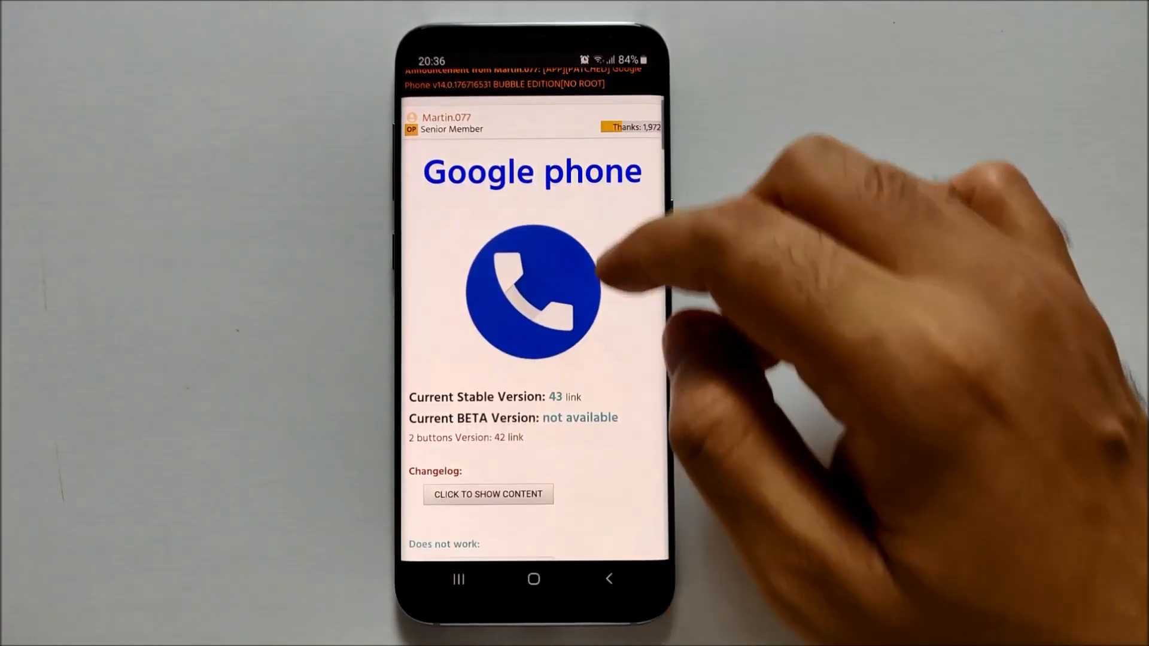
scroll("down", 3)
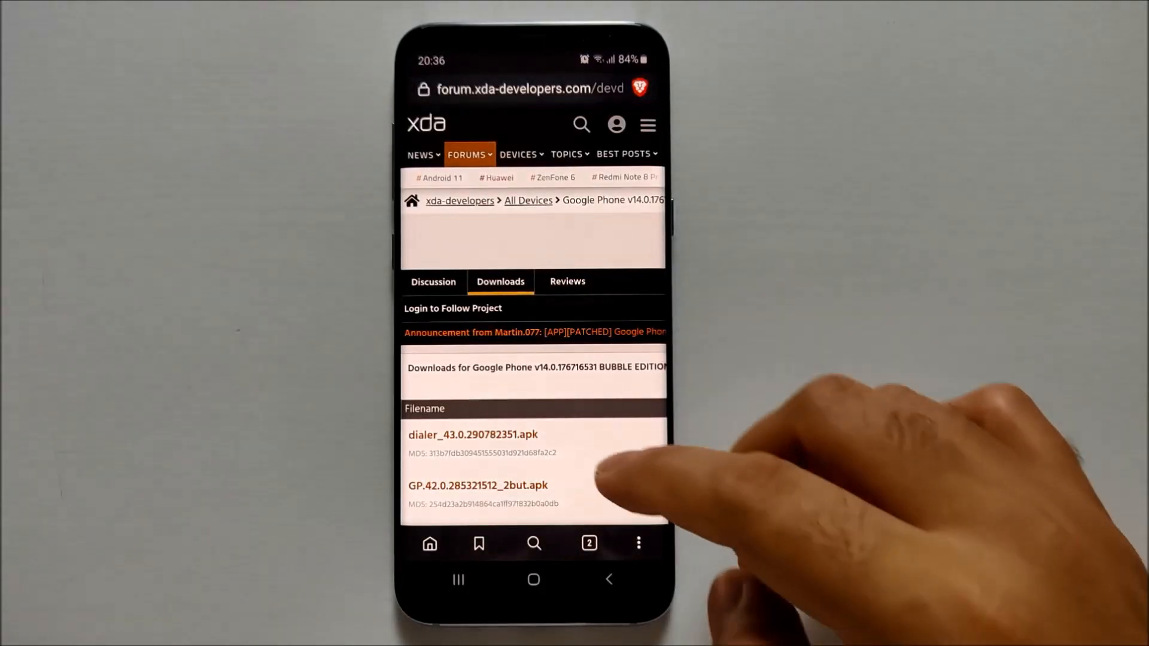
Step: Download dialer_43.0.290782351.apk (42.30 MB) via Direct Download and reach the install prompt
scroll("up", 3)
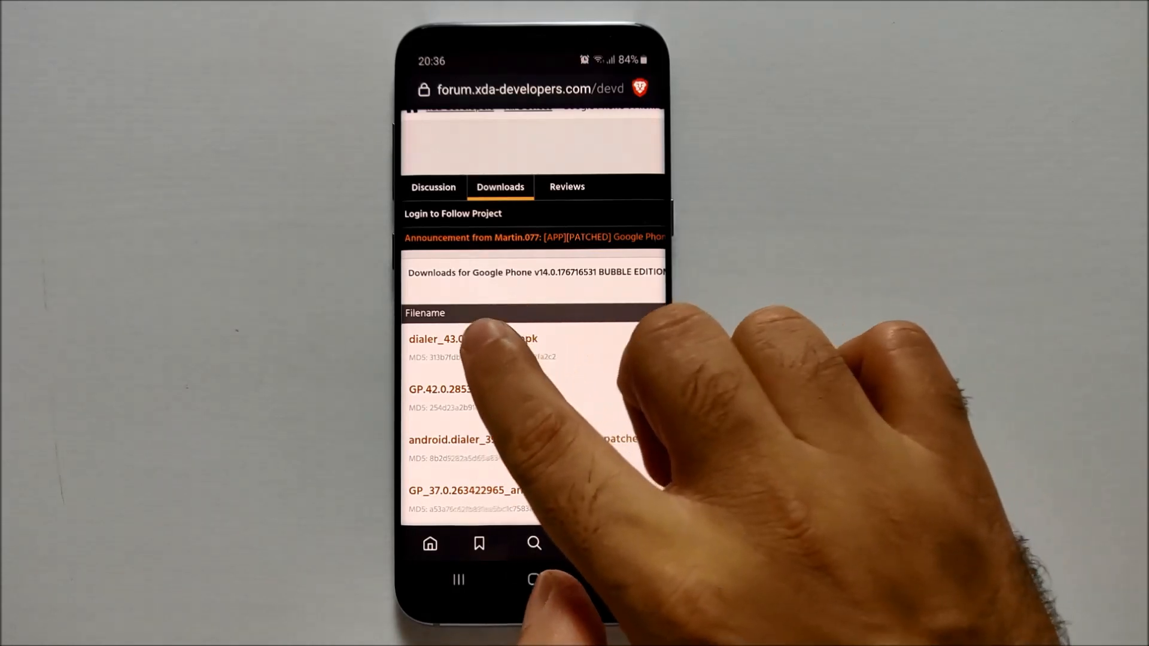
left_click(472, 339)
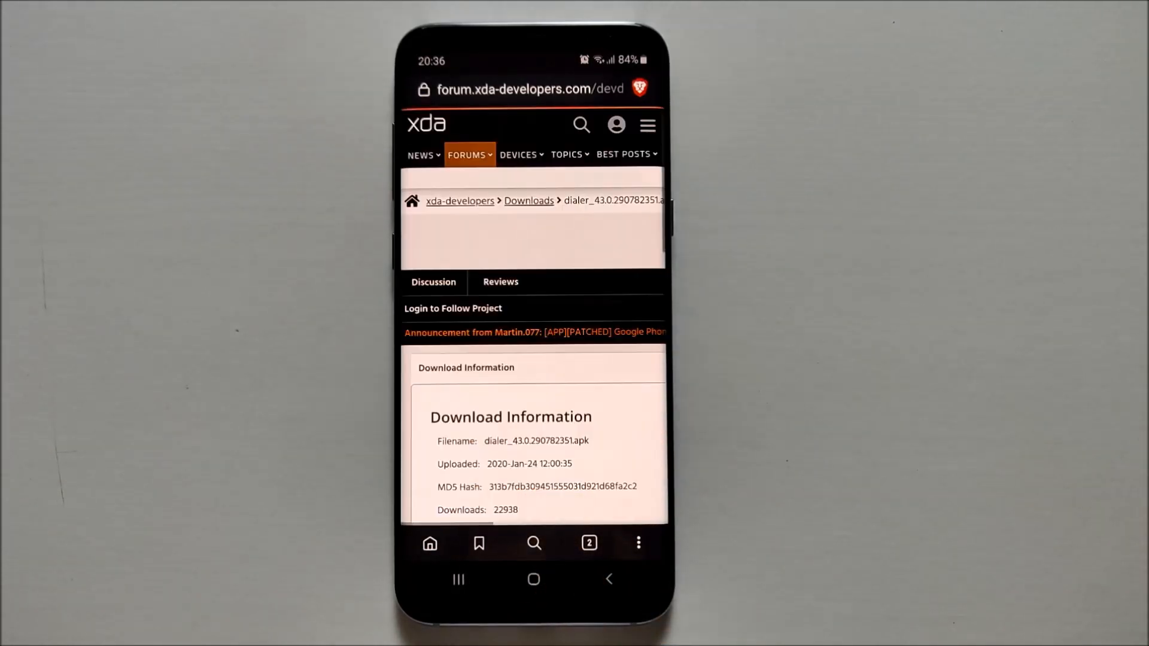
scroll("down", 3)
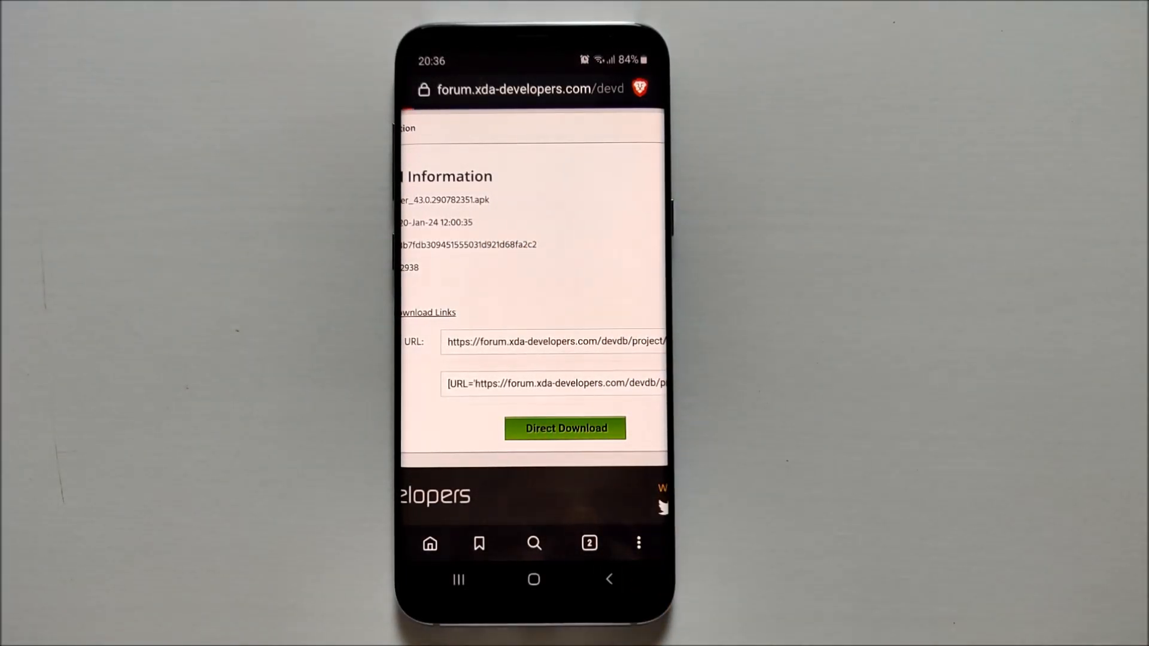
left_click(563, 428)
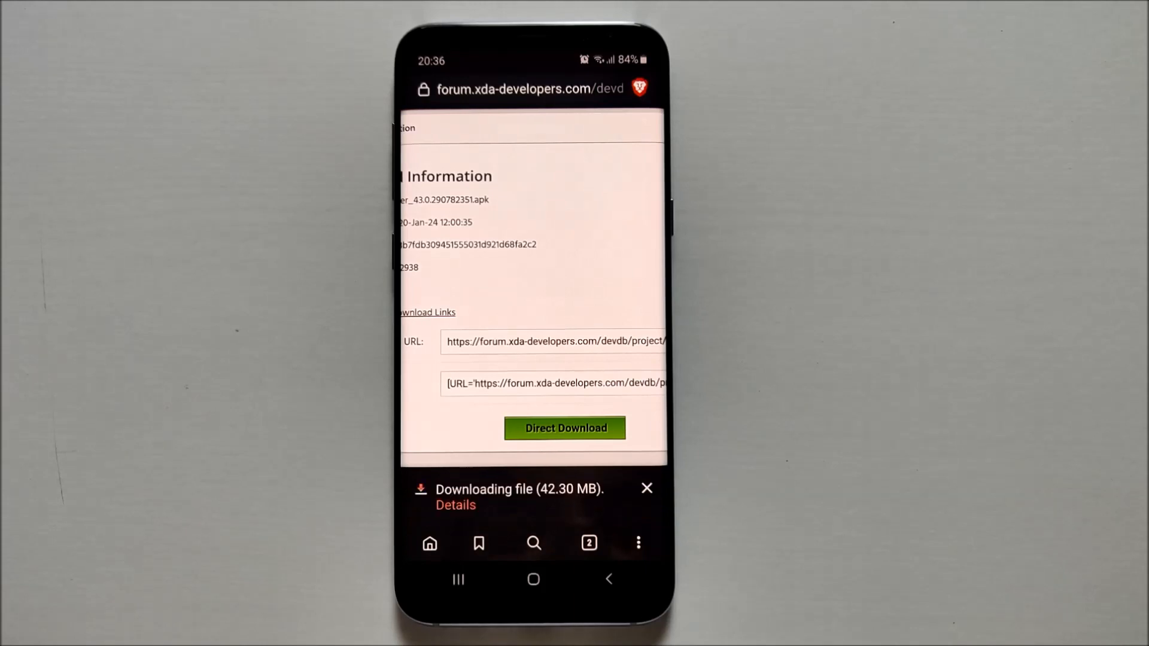
left_click(455, 505)
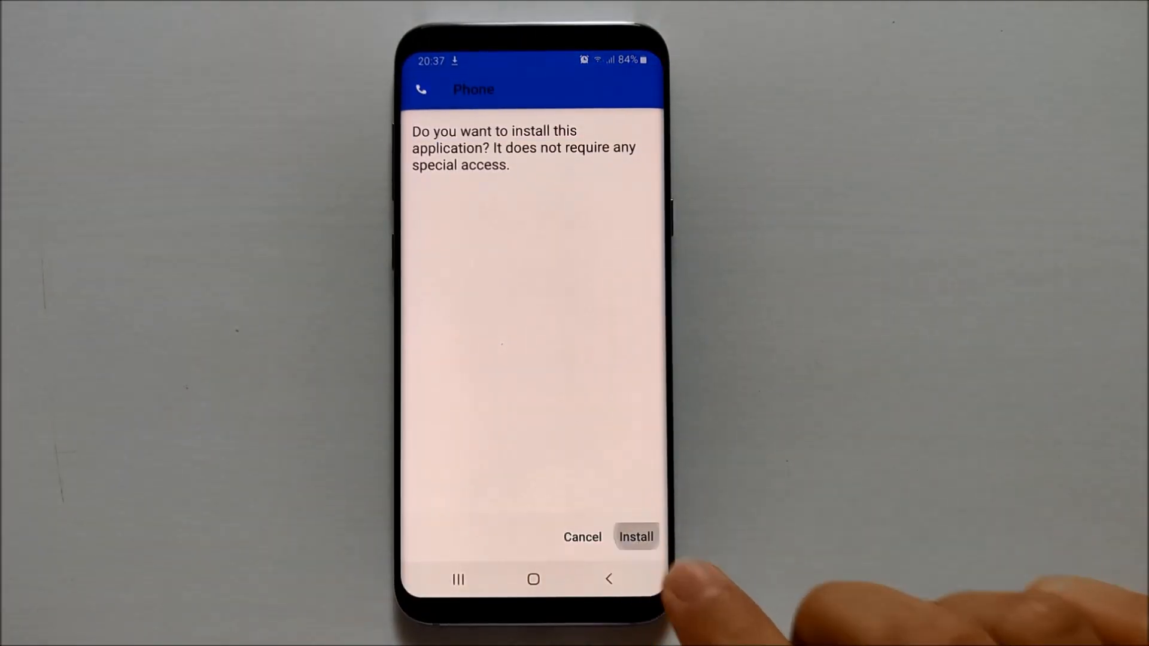
Step: Install the downloaded Google Phone app and launch it to its Favorites screen
left_click(635, 536)
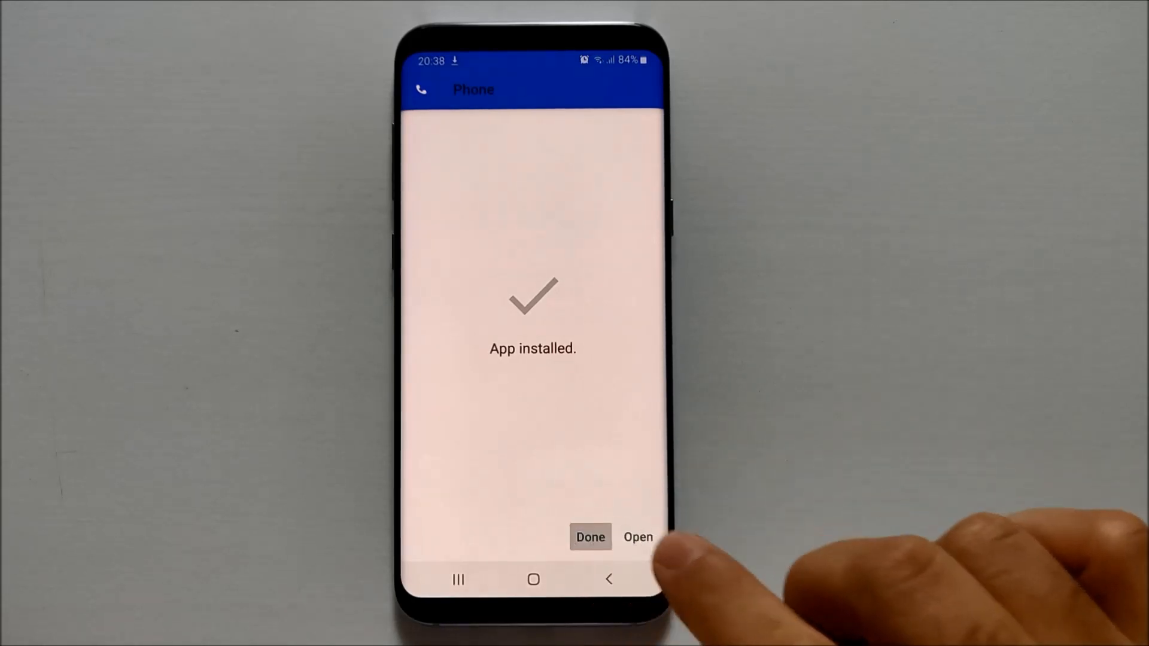
left_click(590, 537)
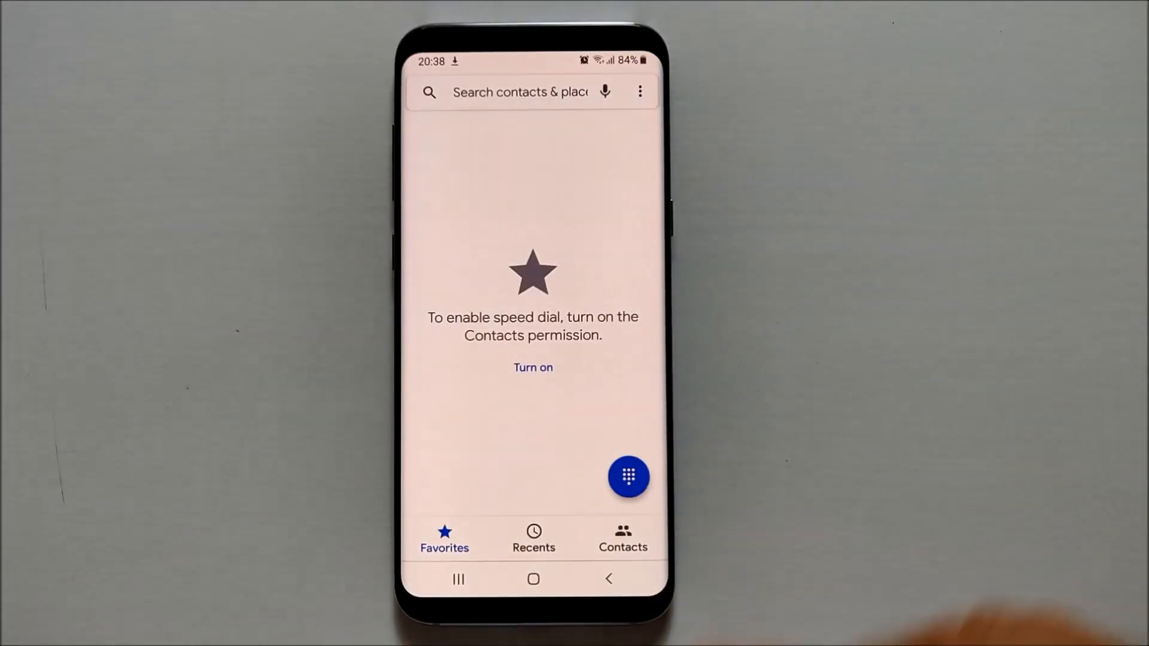
Step: Switch on Dark theme in Google Phone's Settings > Display options
left_click(640, 91)
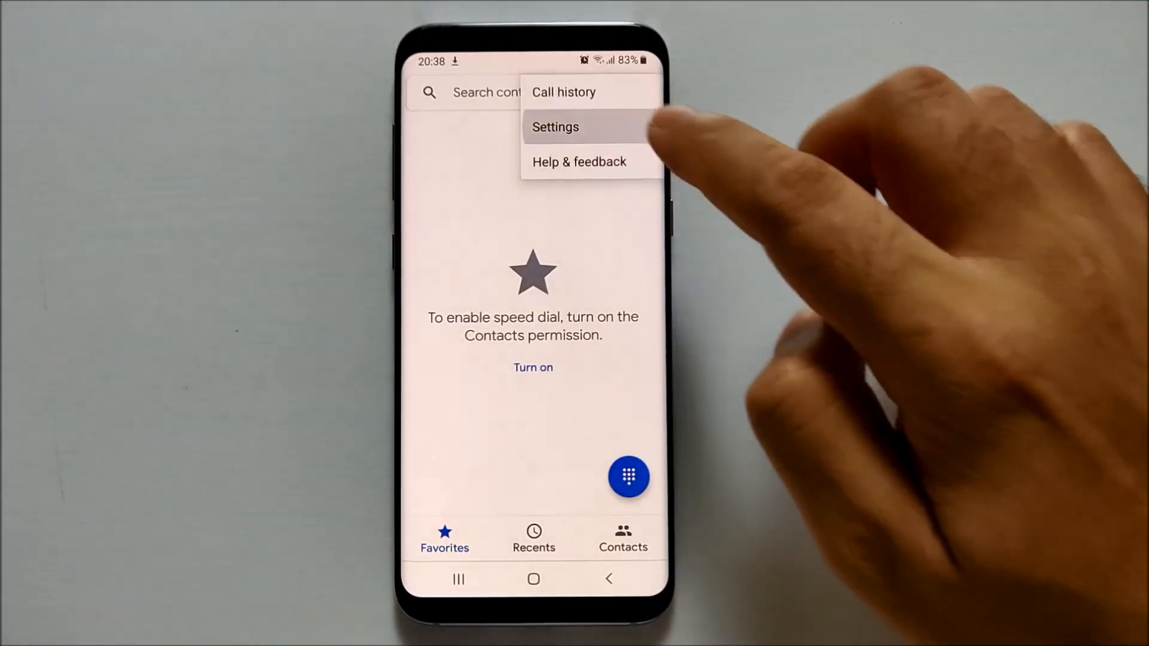
left_click(555, 127)
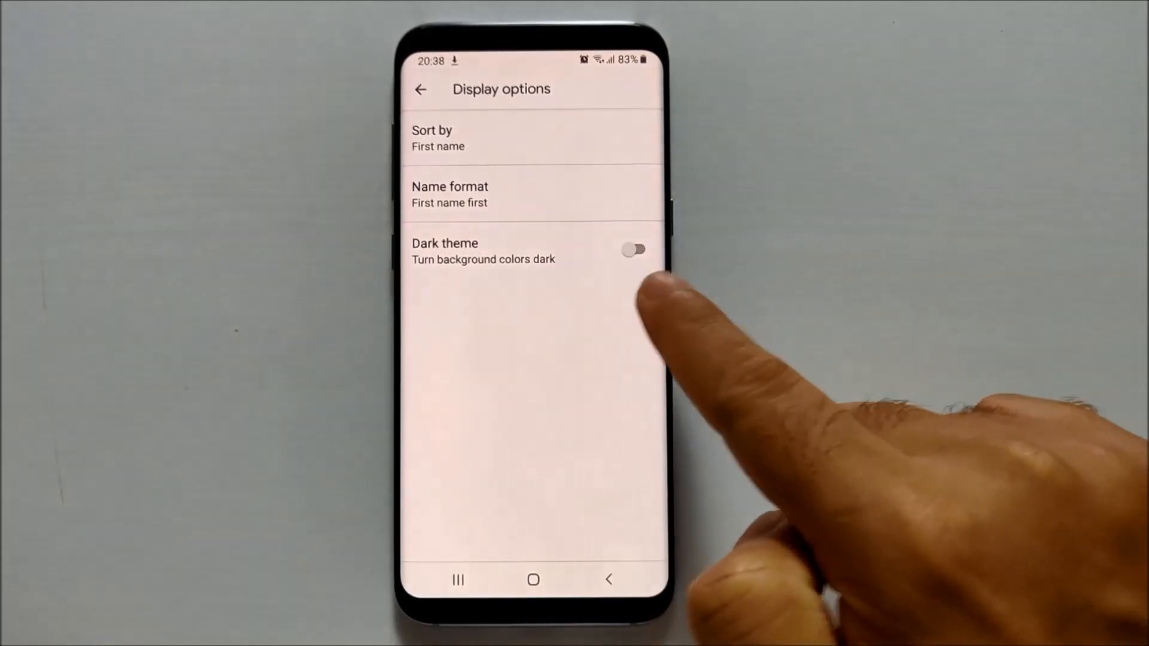
left_click(633, 250)
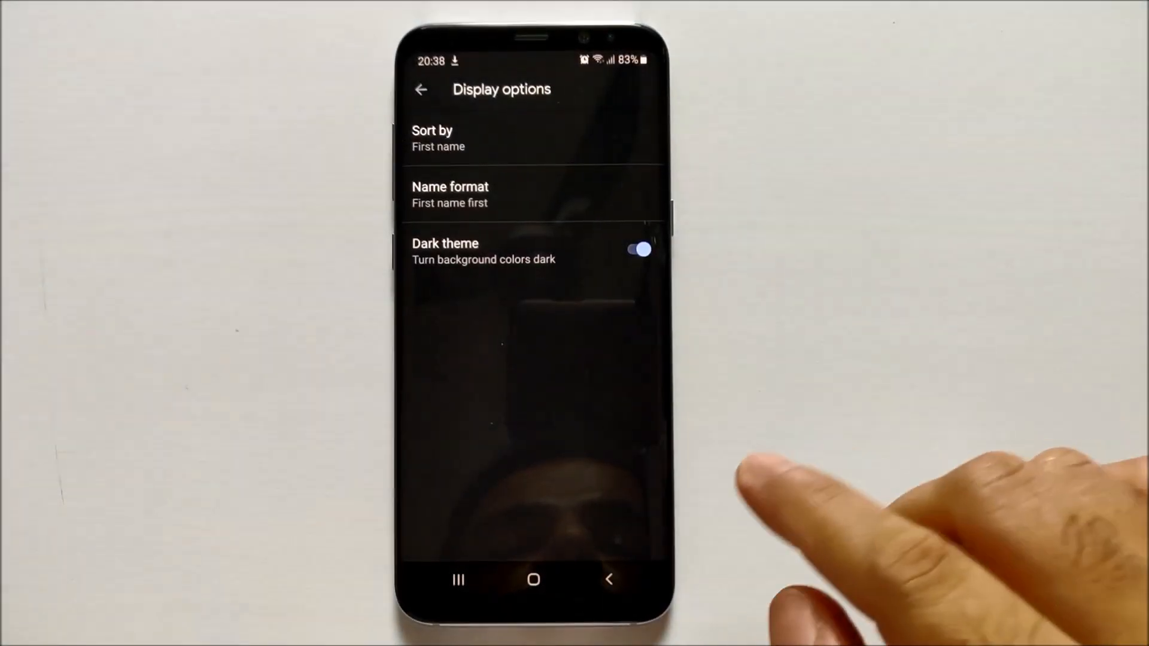